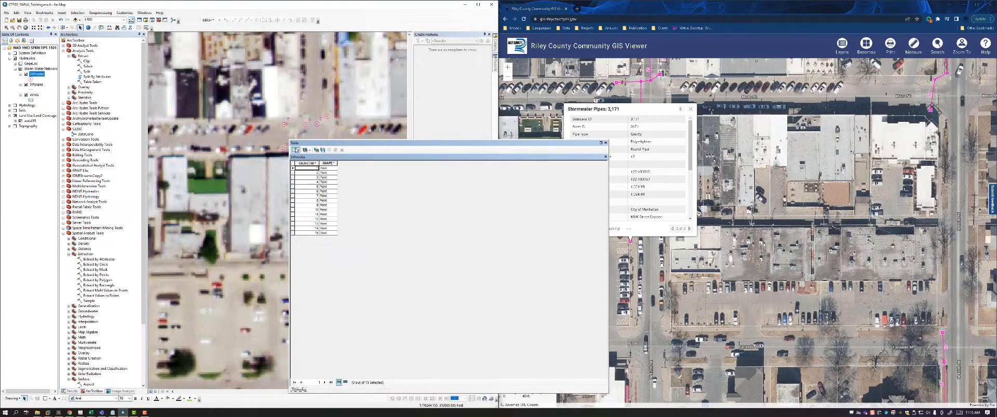
pyautogui.moveTo(340, 142)
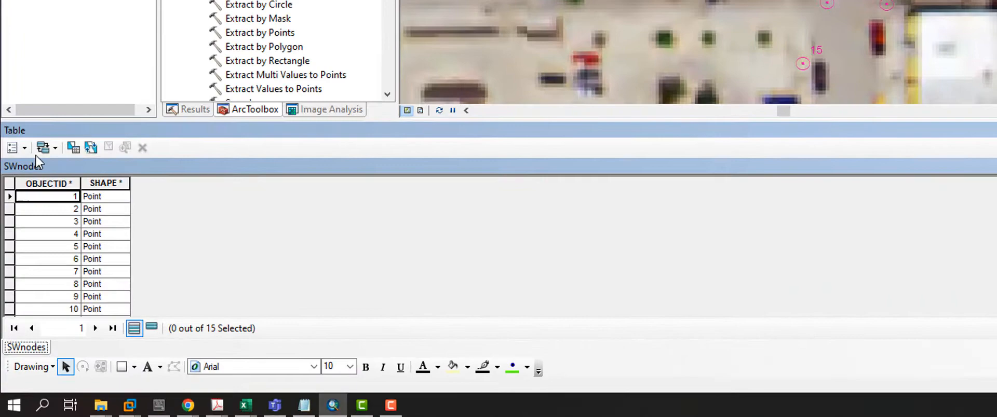
pyautogui.moveTo(13, 147)
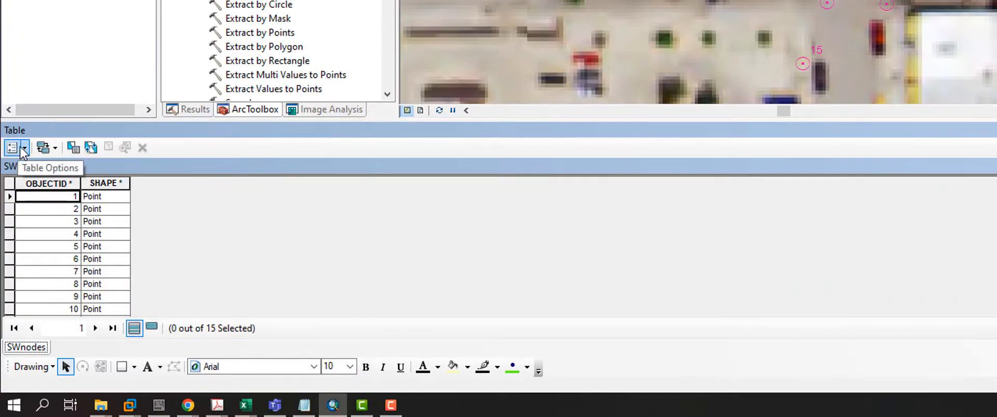
# - Add a FromElev field to SWnodes and scroll down to confirm it is null for every point
pyautogui.click(23, 148)
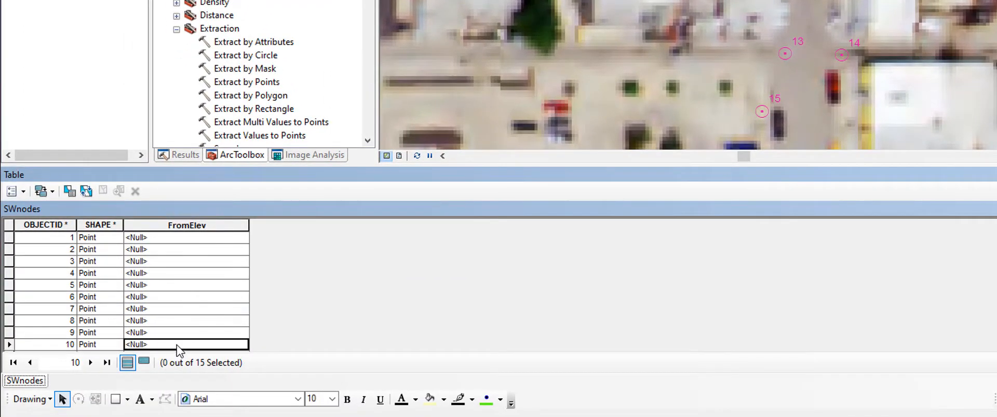
pyautogui.scroll(-3)
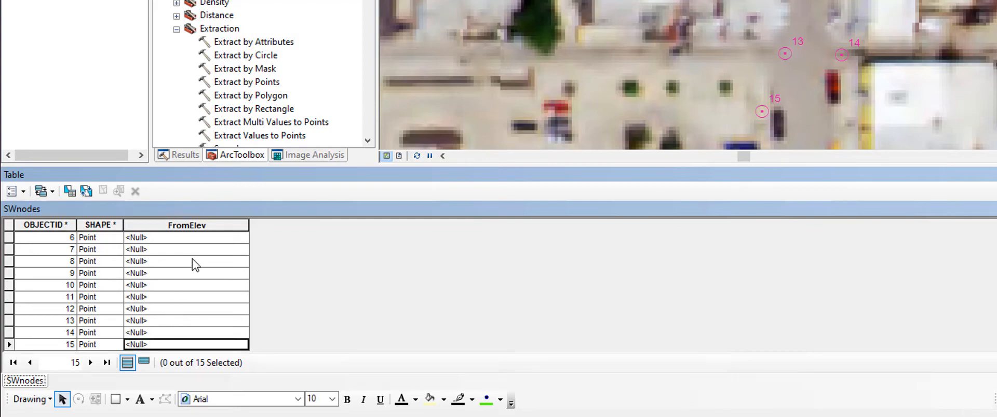
# - Start editing the SWnodes layer from its Table of Contents context menu
pyautogui.rightClick(92, 103)
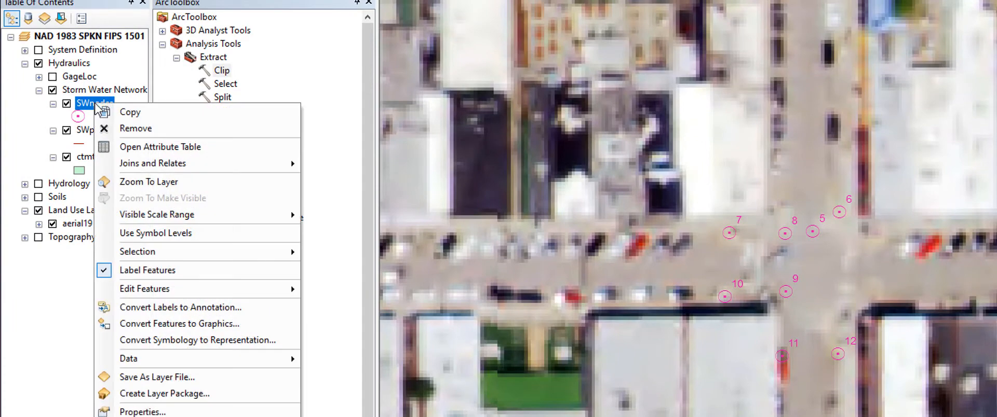
pyautogui.moveTo(194, 289)
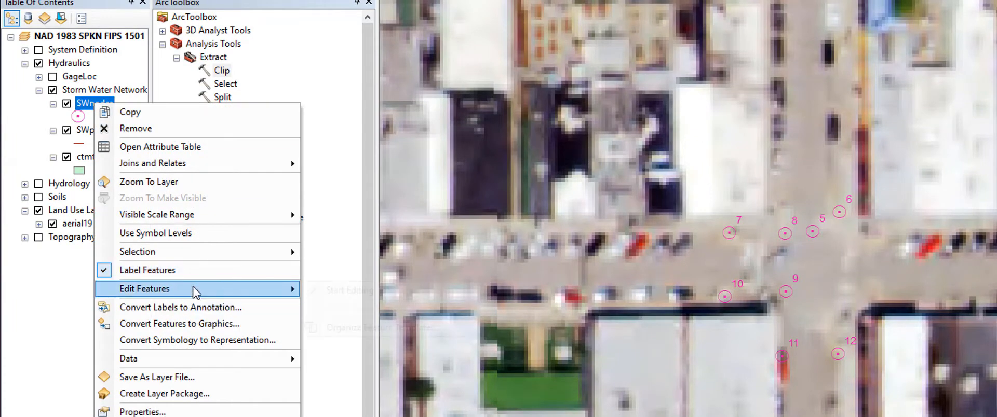
pyautogui.click(160, 147)
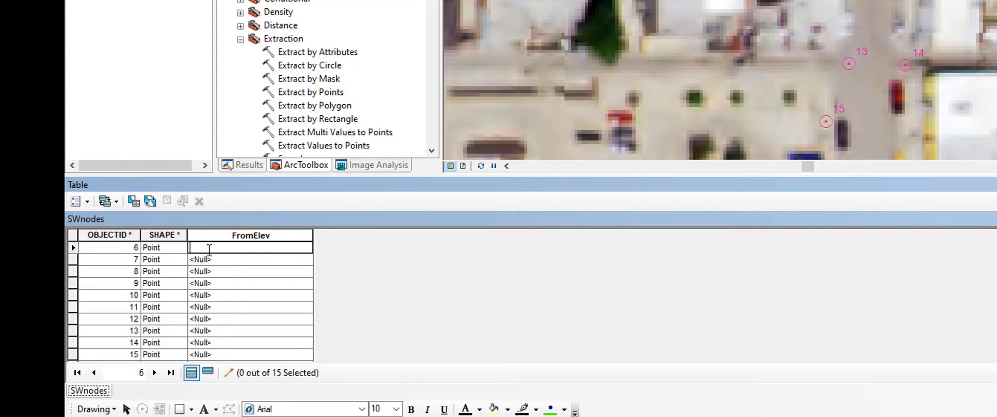
# - Type 1024.90 into the FromElev cell of the SWnodes table
pyautogui.write('1024')
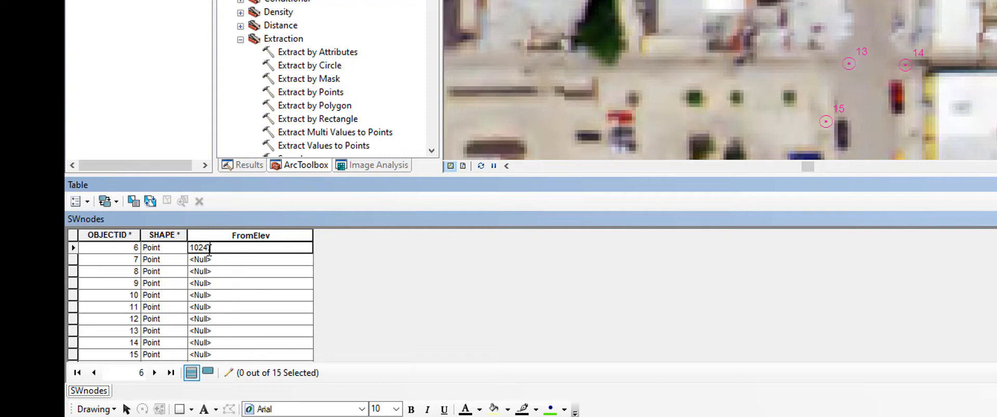
pyautogui.write('.90')
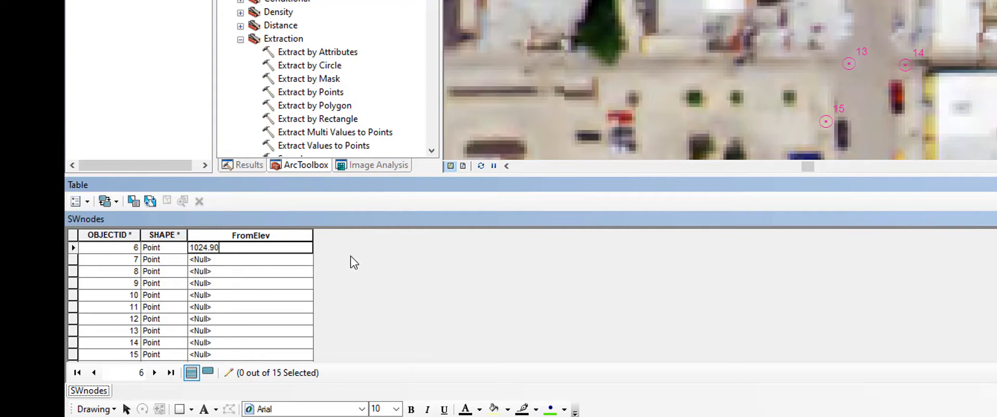
pyautogui.moveTo(275, 268)
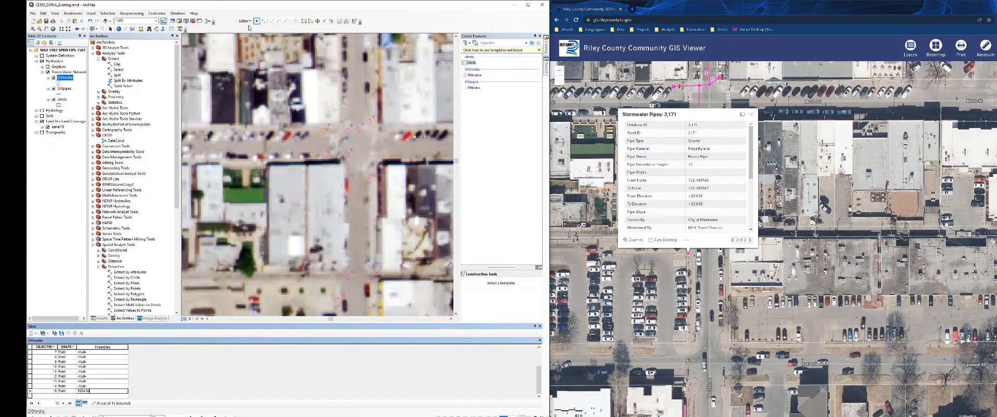
pyautogui.click(243, 21)
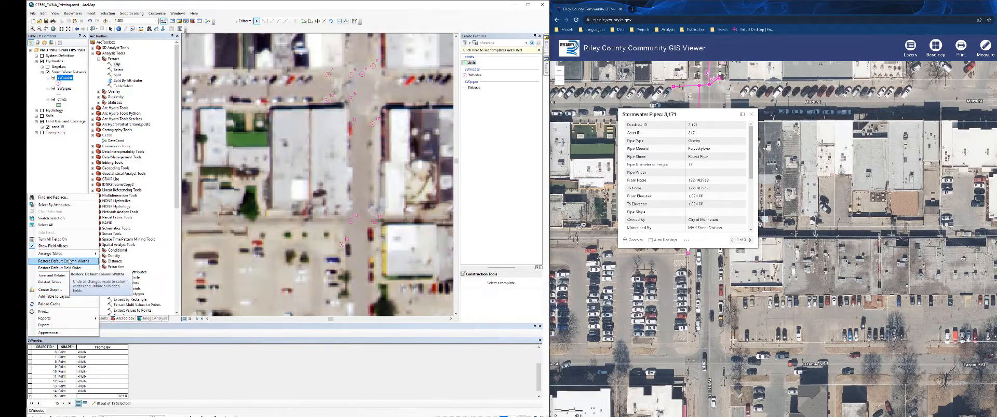
pyautogui.moveTo(49, 253)
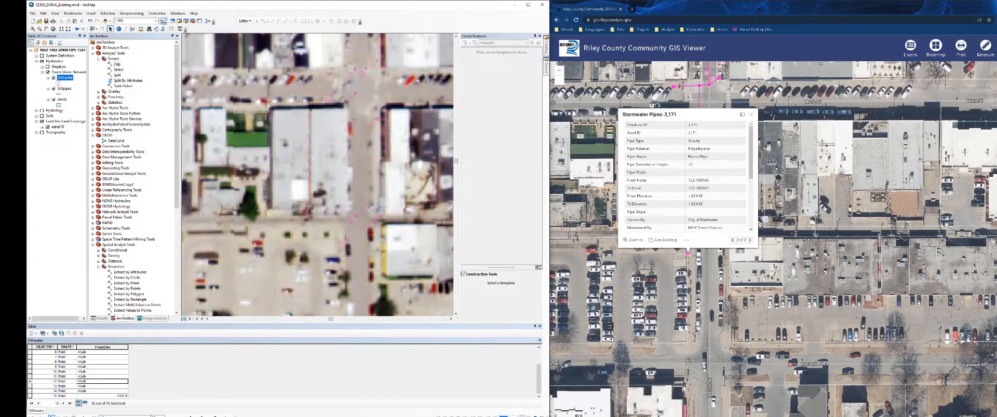
pyautogui.click(243, 21)
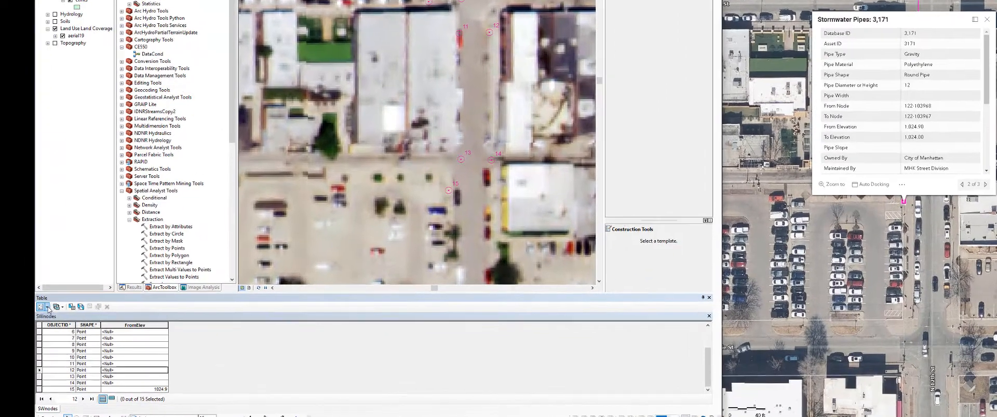
# - Add a Double field named ToElev to the SWnodes table
pyautogui.click(42, 307)
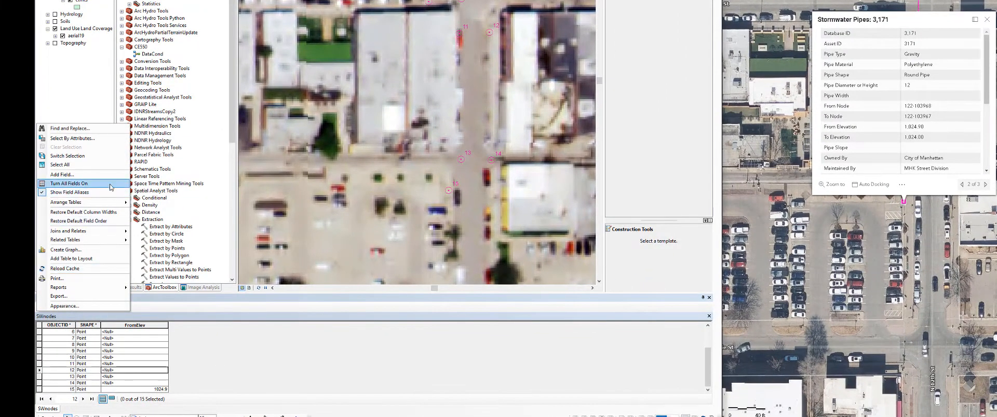
pyautogui.click(60, 174)
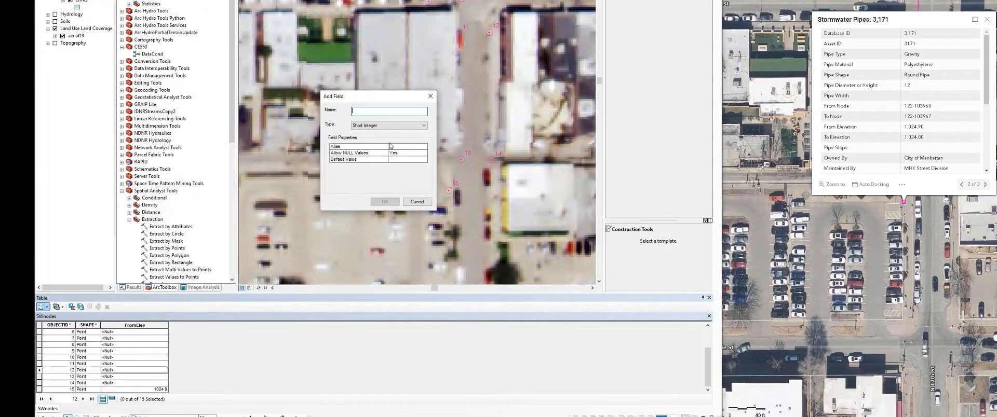
pyautogui.click(389, 125)
pyautogui.write('ToEle')
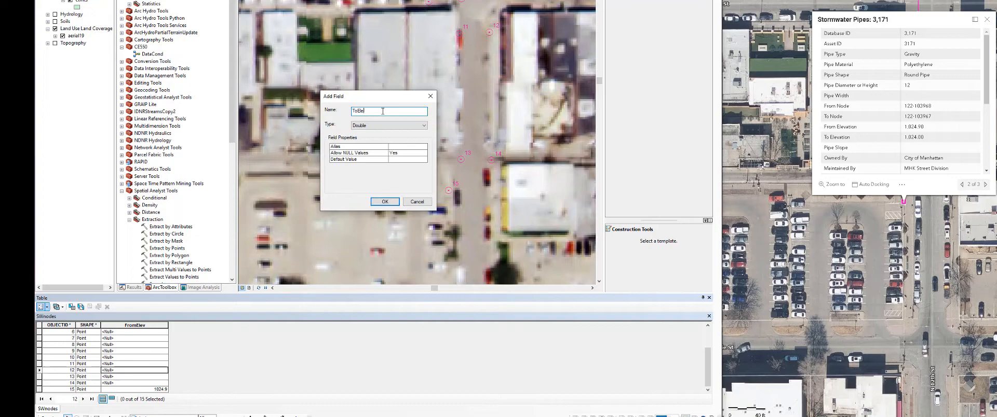
pyautogui.click(384, 202)
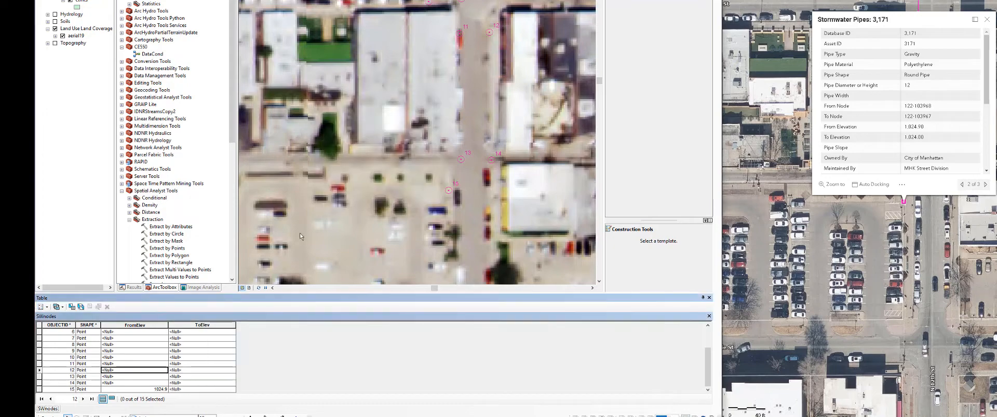
# - Give node 15 a ToElev of 1024, then stop editing and save the edits
pyautogui.rightClick(73, 28)
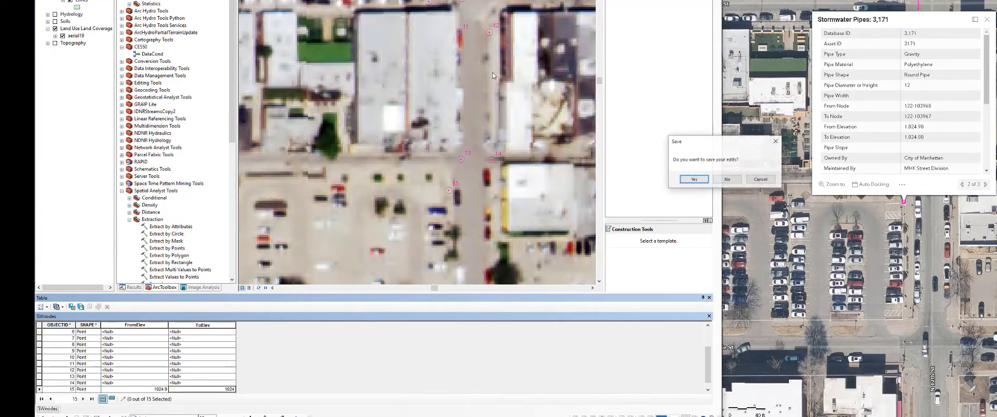
pyautogui.click(693, 179)
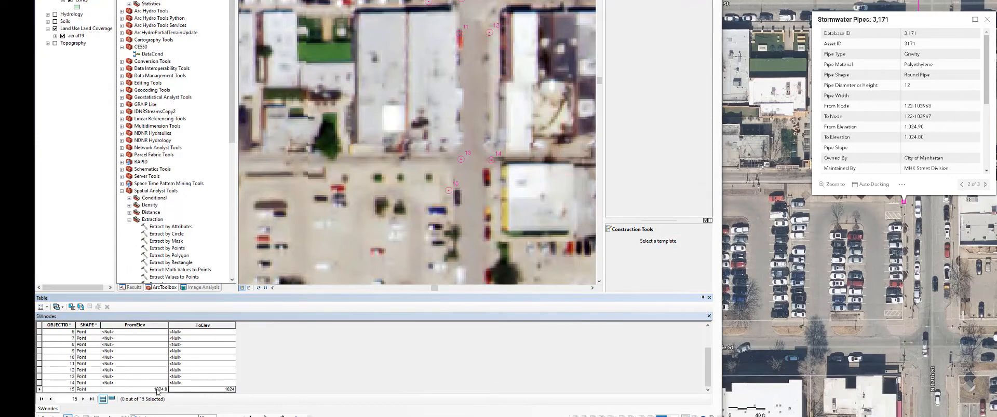
pyautogui.moveTo(199, 395)
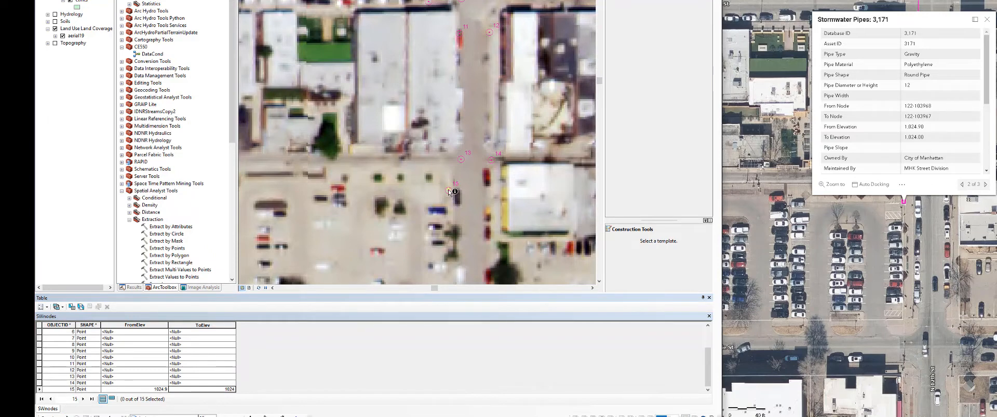
# - Identify node 15 on the map to check FromElev 1024.9 and ToElev 1024
pyautogui.click(453, 192)
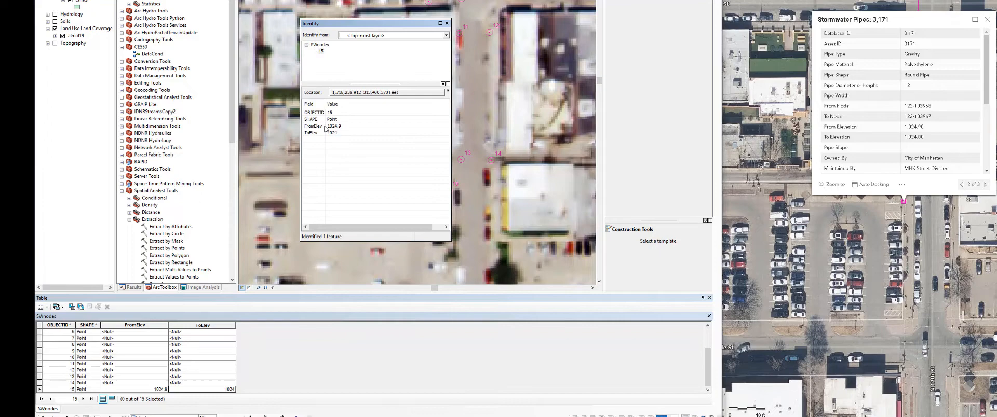
pyautogui.moveTo(333, 137)
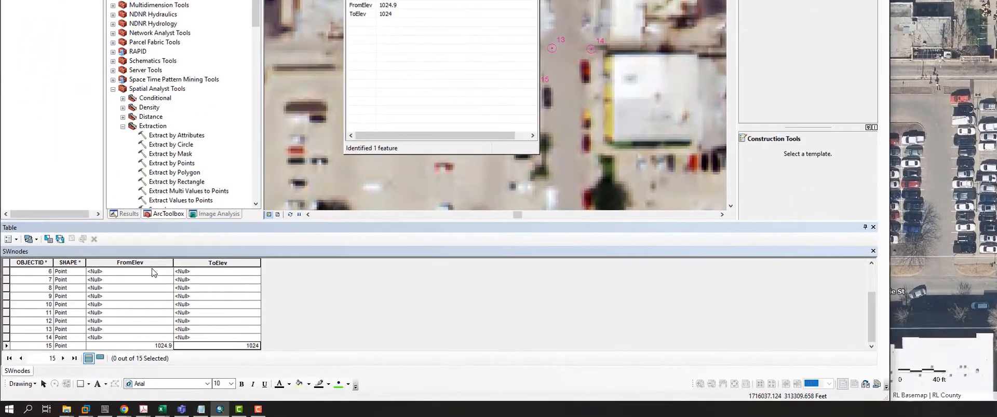
# - Delete both the FromElev and ToElev fields from the SWnodes table
pyautogui.click(130, 262)
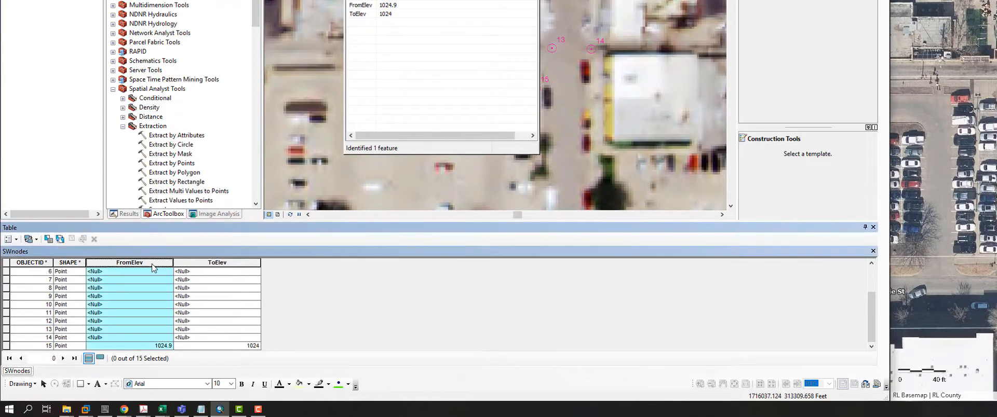
pyautogui.rightClick(130, 262)
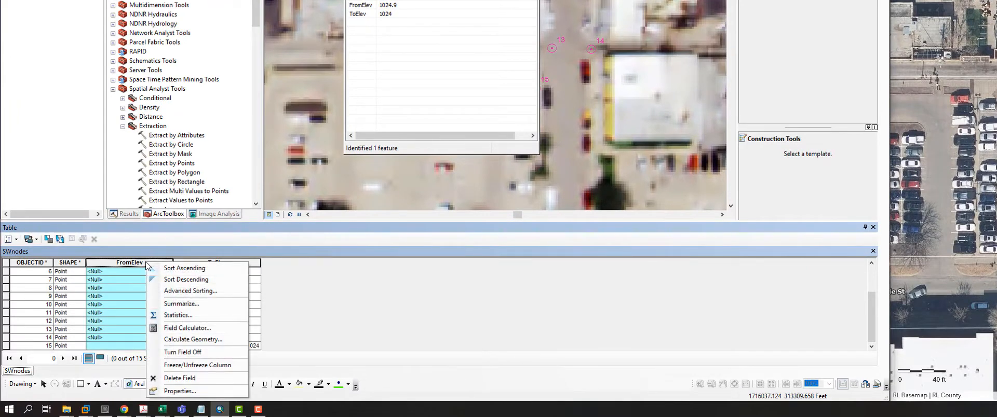
pyautogui.moveTo(186, 279)
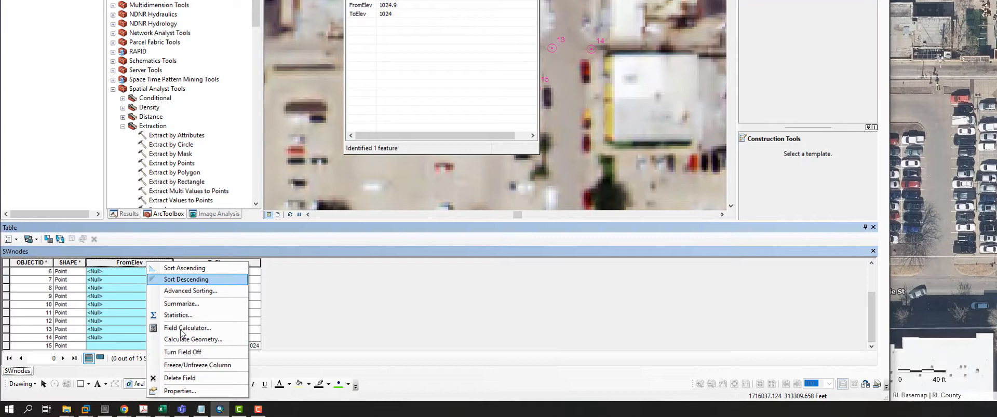
pyautogui.moveTo(181, 378)
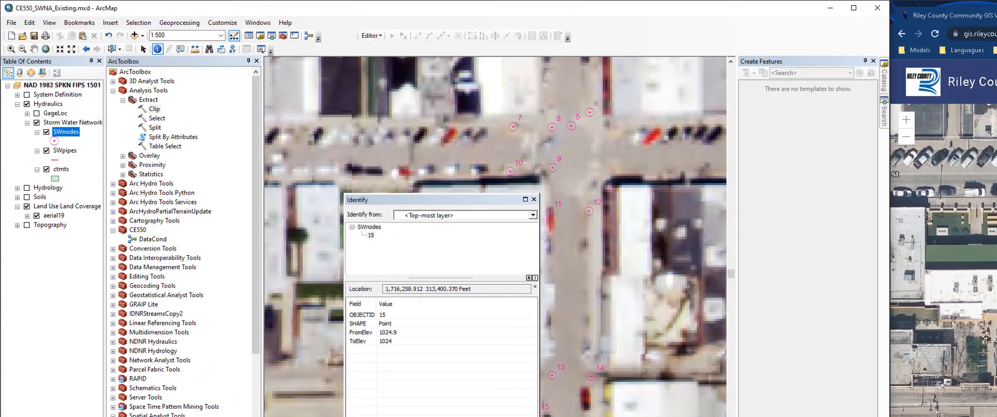
pyautogui.rightClick(130, 262)
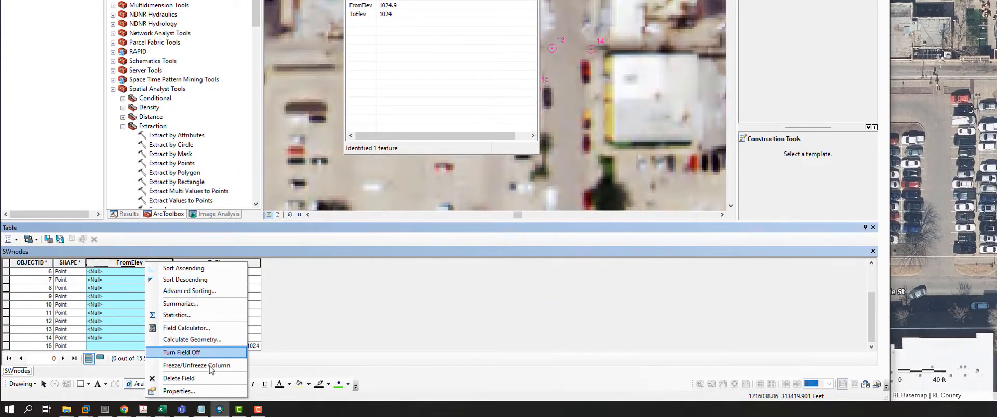
pyautogui.click(179, 378)
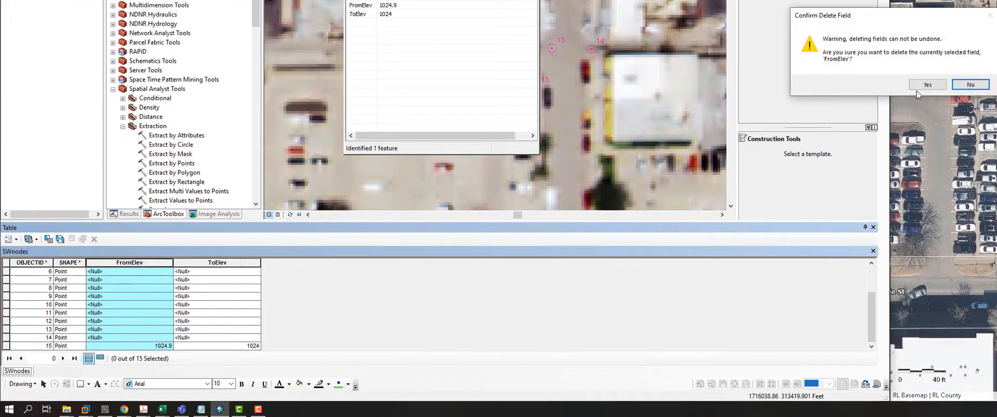
pyautogui.click(926, 85)
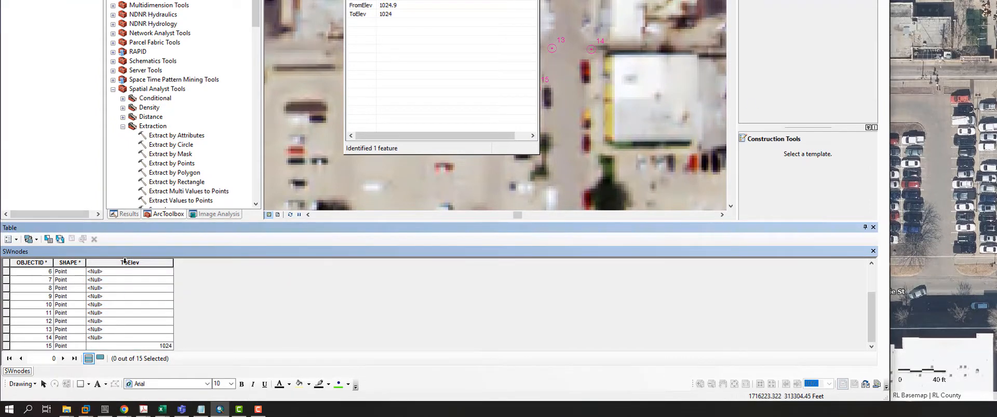
pyautogui.rightClick(130, 262)
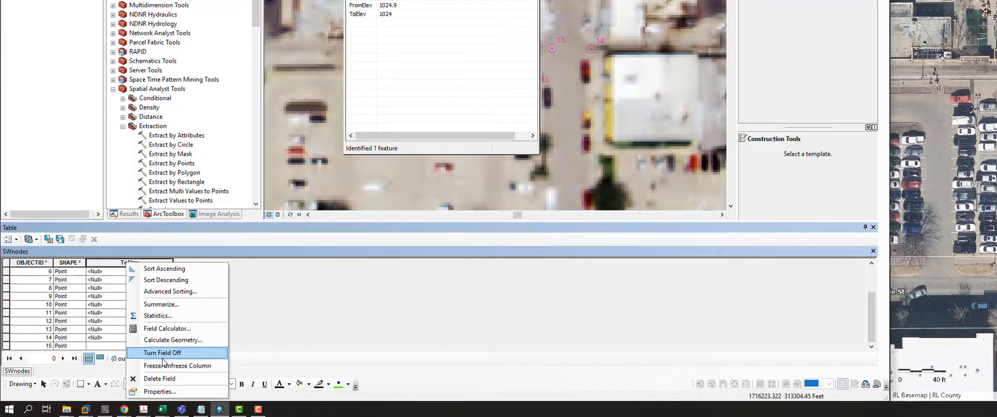
pyautogui.click(159, 379)
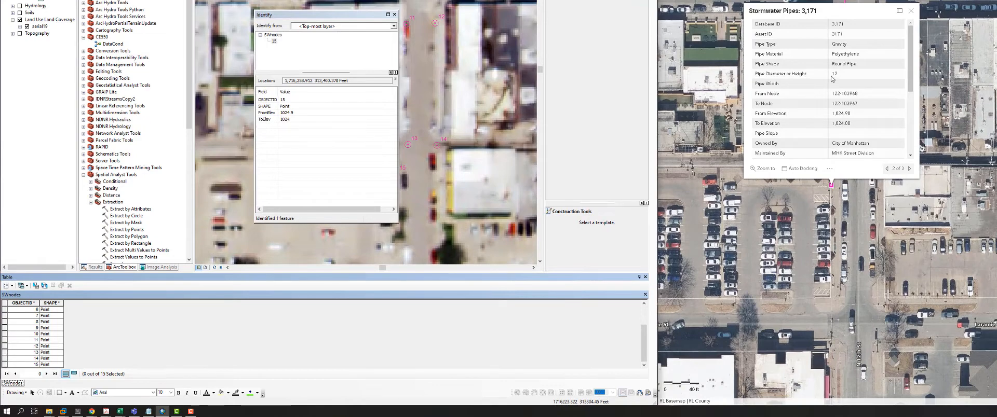
pyautogui.moveTo(337, 173)
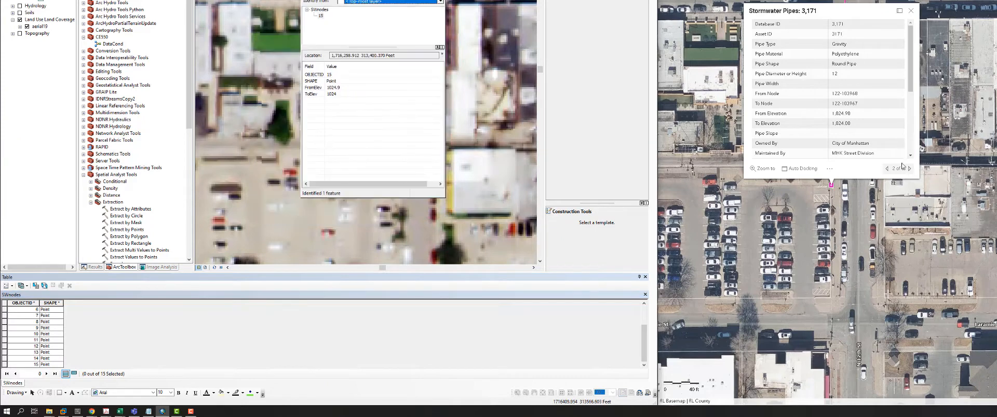
# - Advance the viewer popup to the Stormwater Inlets record: rim 1,026.62, invert 1,024.93
pyautogui.click(909, 169)
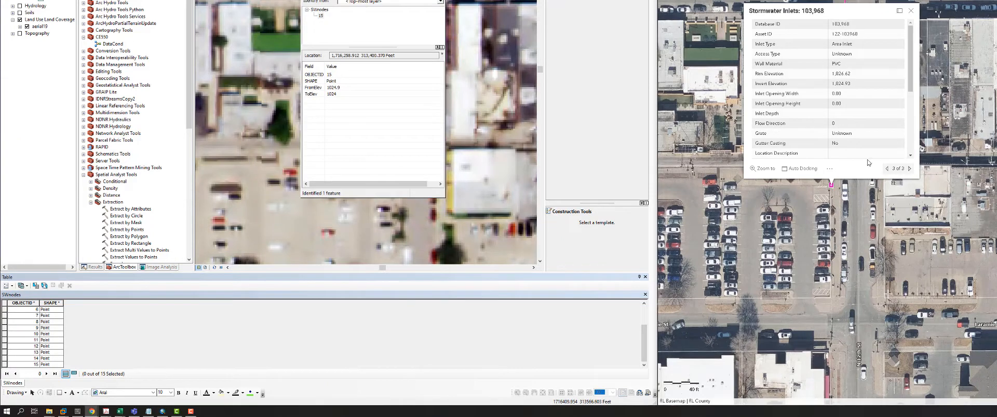
pyautogui.moveTo(347, 216)
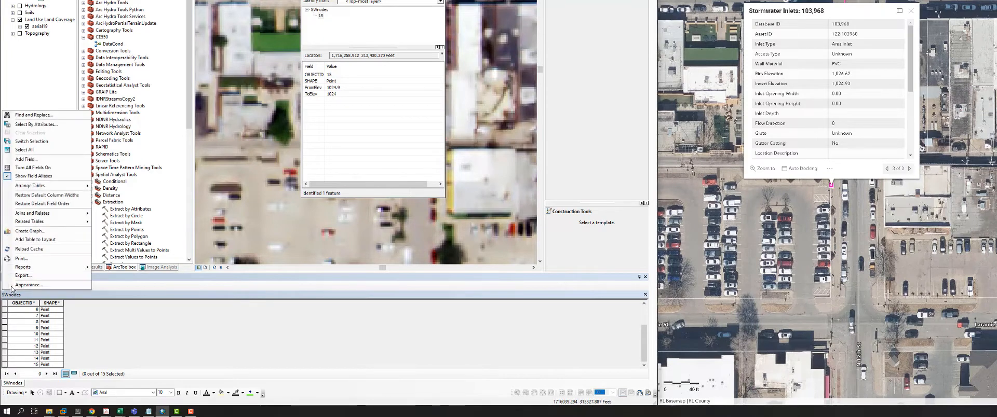
pyautogui.moveTo(33, 176)
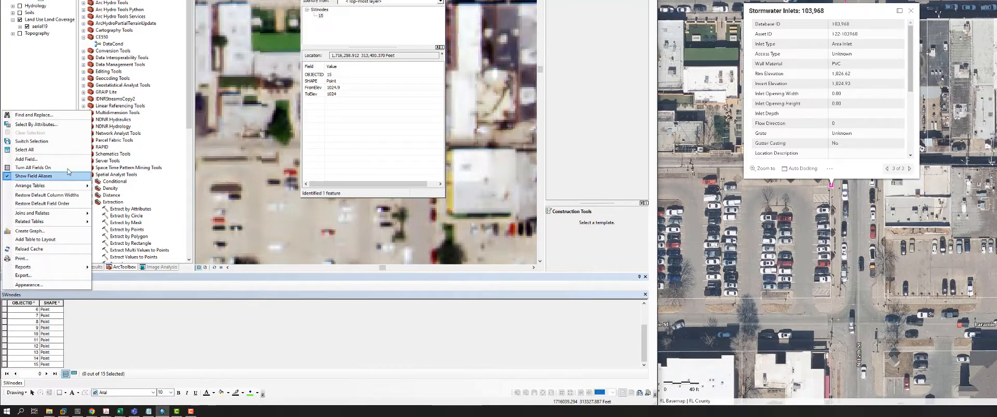
# - Add a Double field named RimElev to the SWnodes table
pyautogui.click(26, 159)
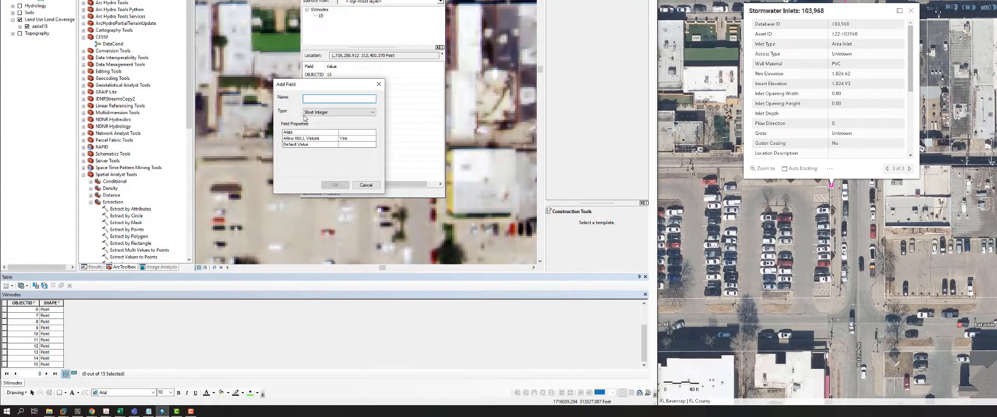
pyautogui.click(339, 112)
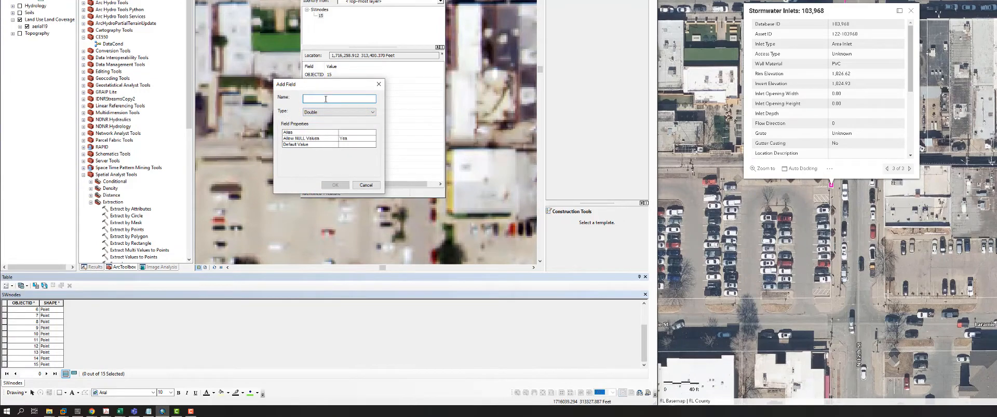
pyautogui.write('RimEl')
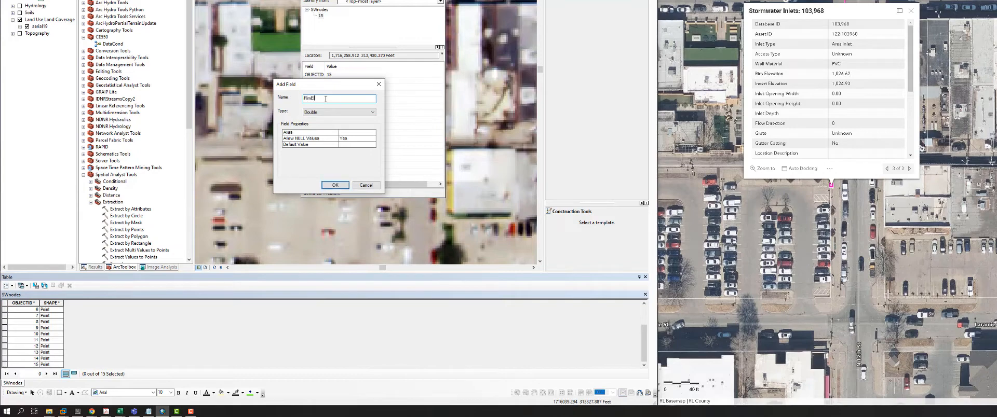
pyautogui.write('ev')
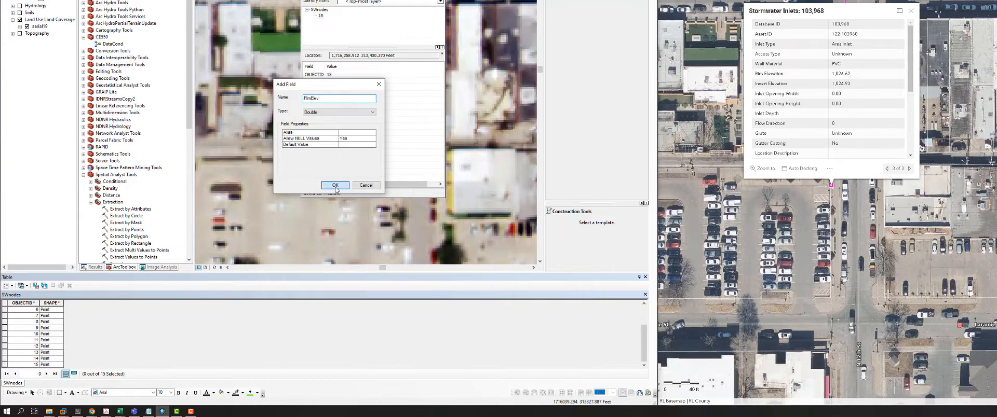
pyautogui.click(335, 185)
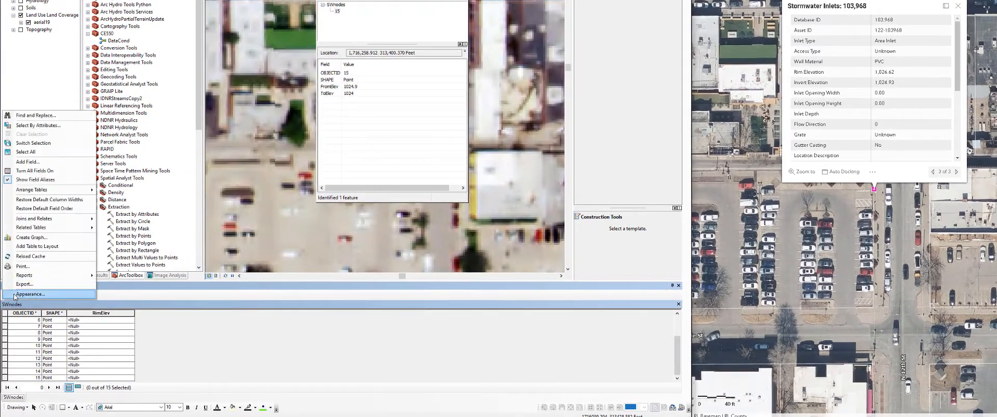
pyautogui.moveTo(27, 163)
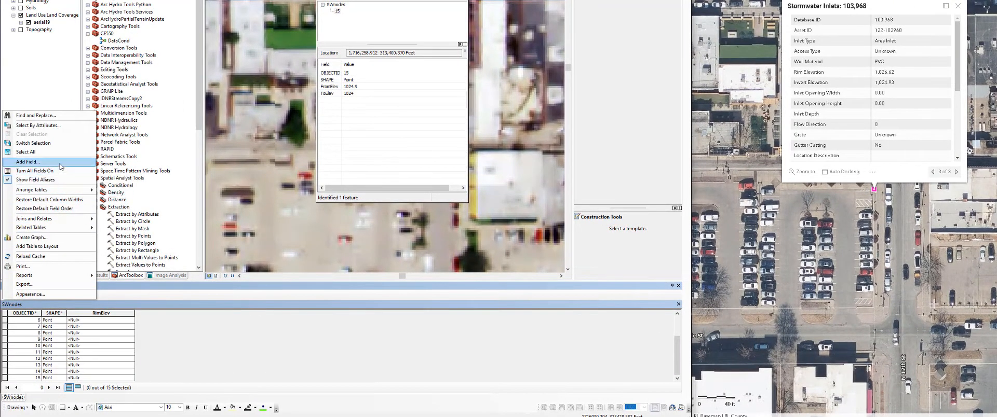
# - Add a second Double field named InvertElev for invert elevation
pyautogui.click(28, 162)
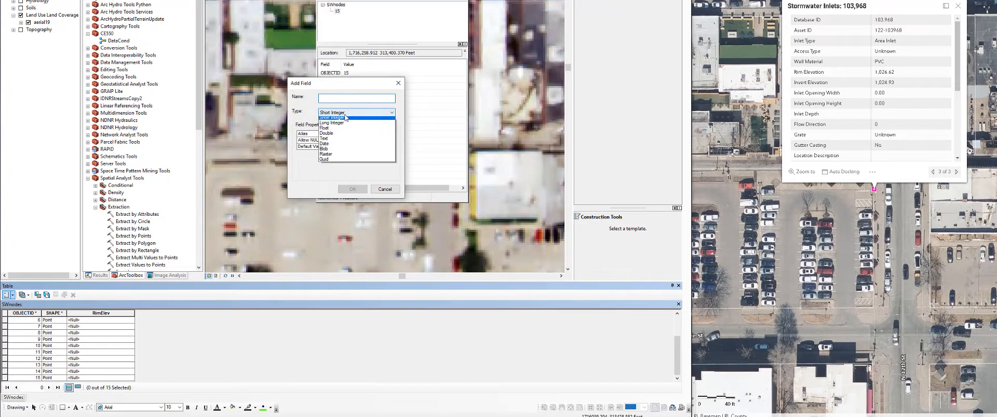
pyautogui.click(326, 134)
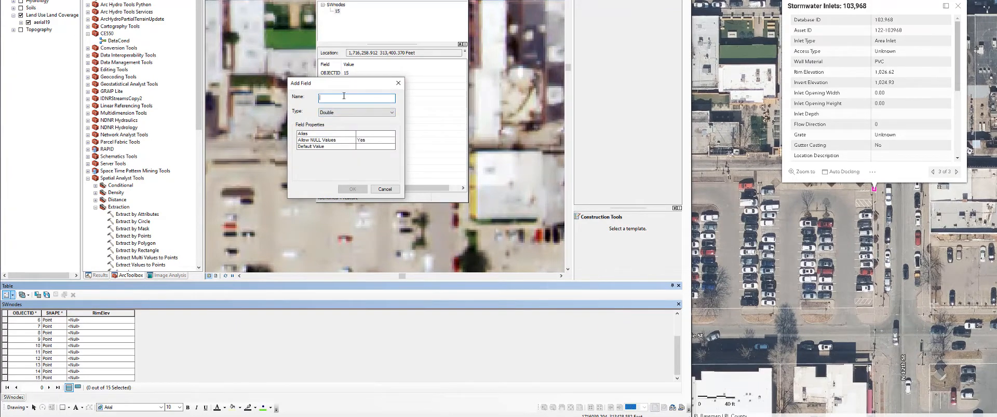
pyautogui.write('InvertEl')
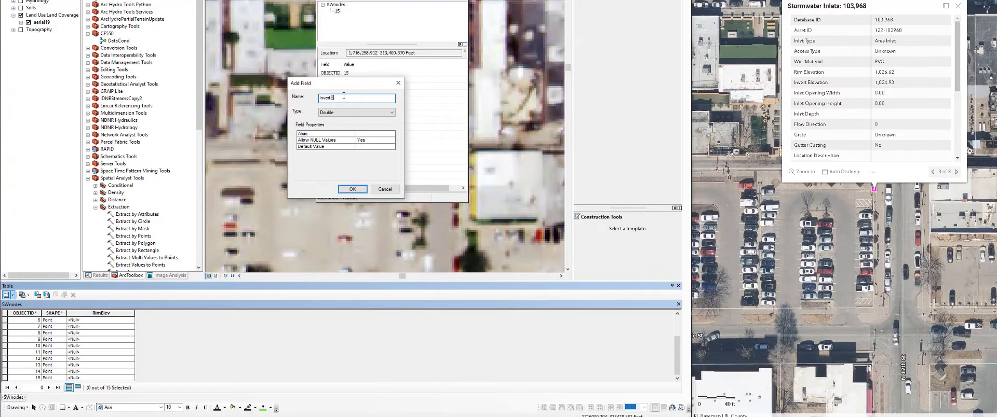
pyautogui.click(352, 189)
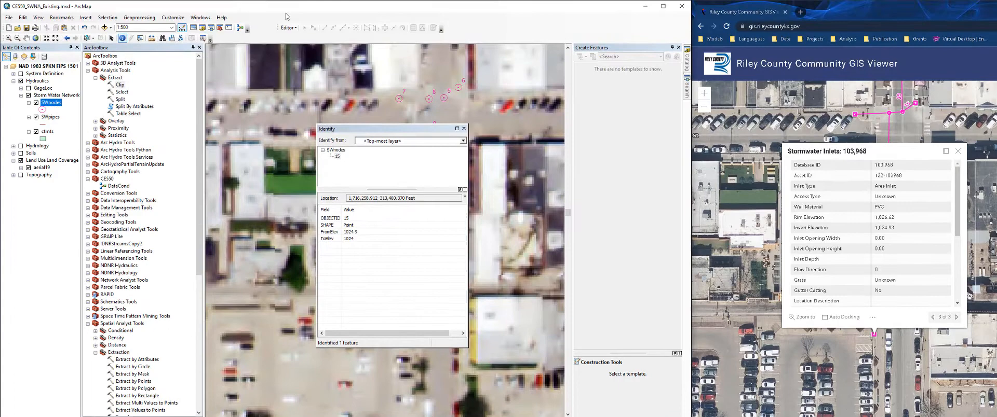
# - Start an edit session from the SWnodes layer menu, then end editing
pyautogui.rightClick(51, 102)
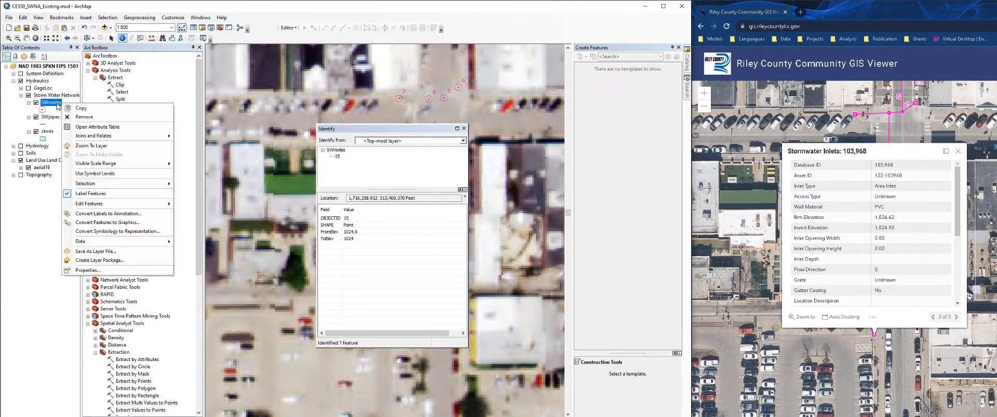
pyautogui.moveTo(111, 204)
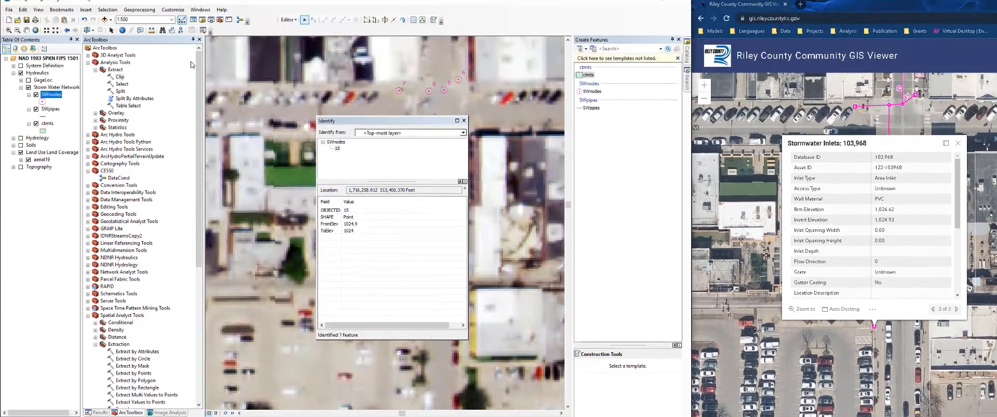
pyautogui.click(287, 19)
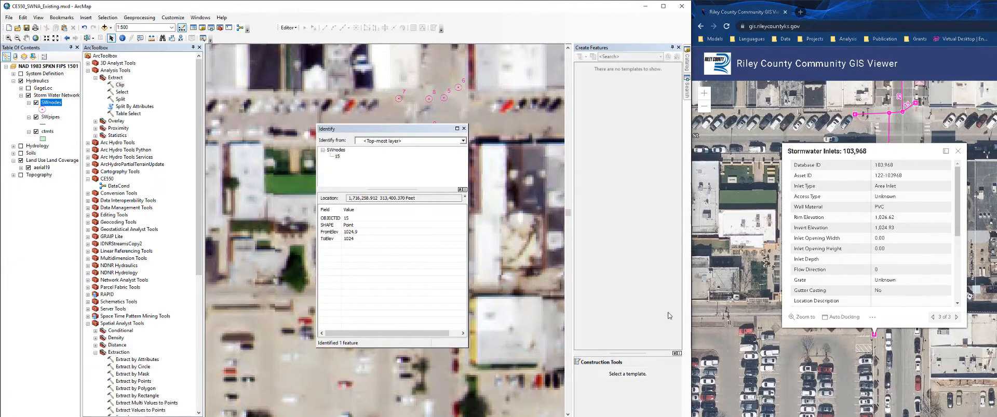
# - Identify node 15 to confirm RimElev 1026.62 and InvertElev about 1024.9, then dismiss results
pyautogui.click(463, 128)
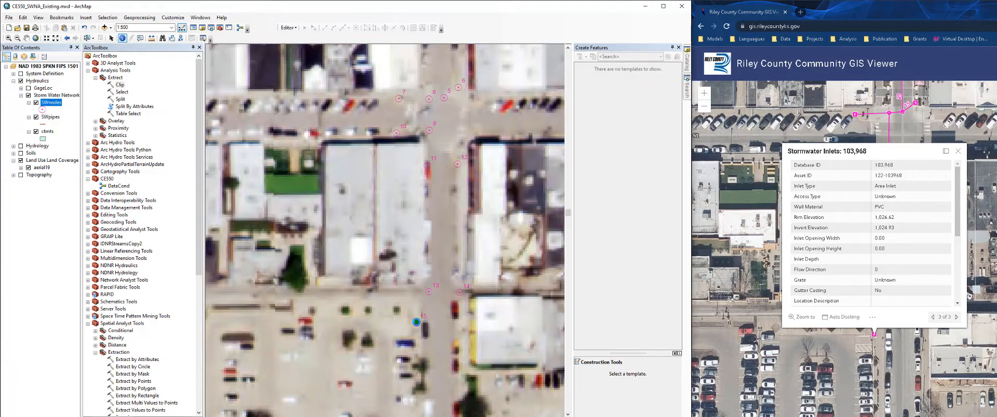
pyautogui.click(416, 323)
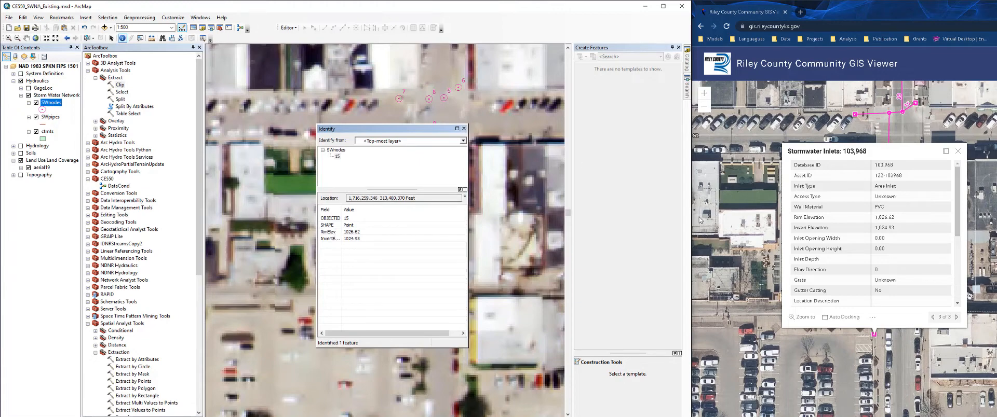
pyautogui.click(464, 129)
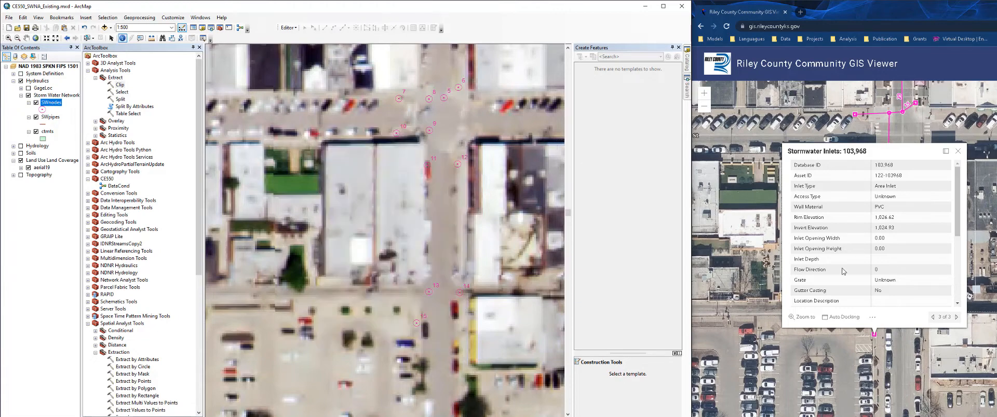
pyautogui.moveTo(835, 259)
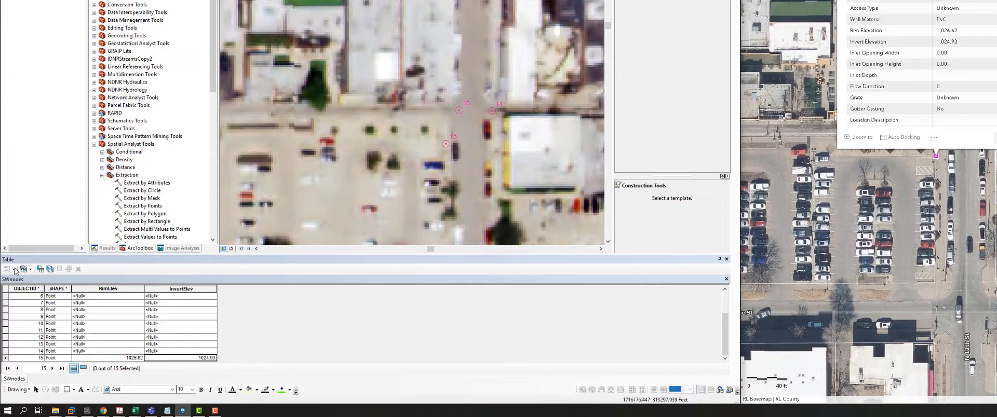
# - Add a text field named Type (length 50) to the SWnodes table
pyautogui.click(6, 269)
pyautogui.write('Type')
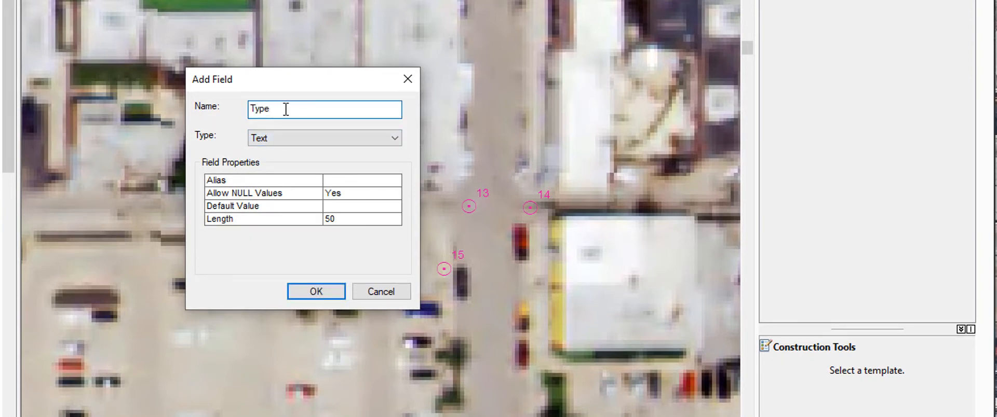
pyautogui.click(315, 292)
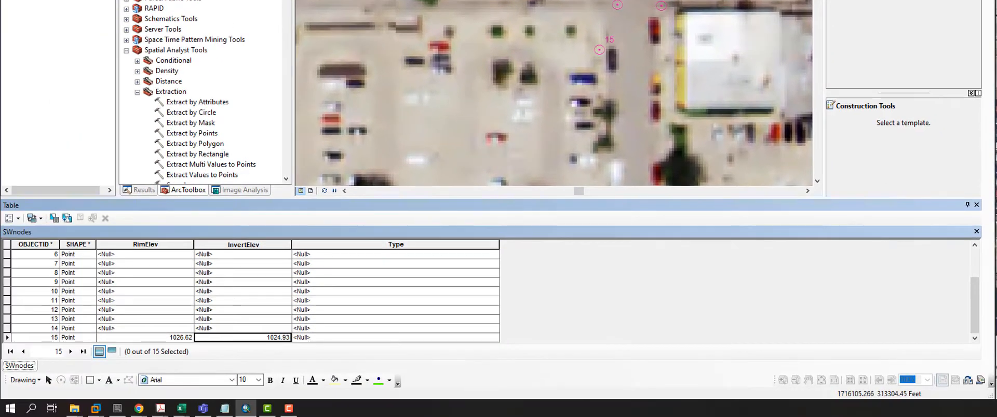